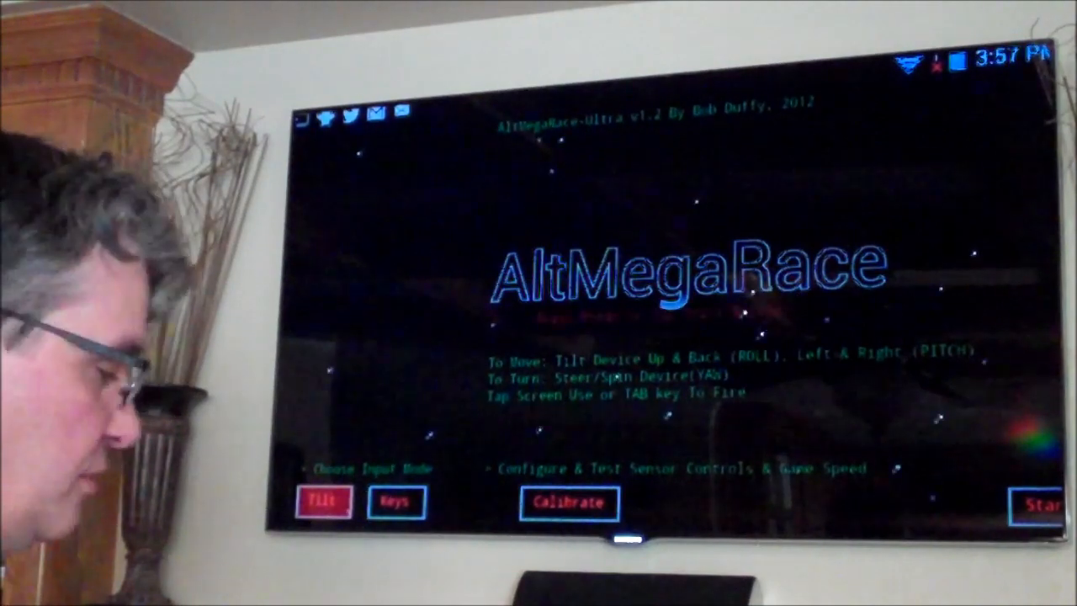
Calibrate spin rate 3, movement rate 1, game speed 3, angle 60, then start a new game.
{"action": "left_click", "coordinate": [567, 504]}
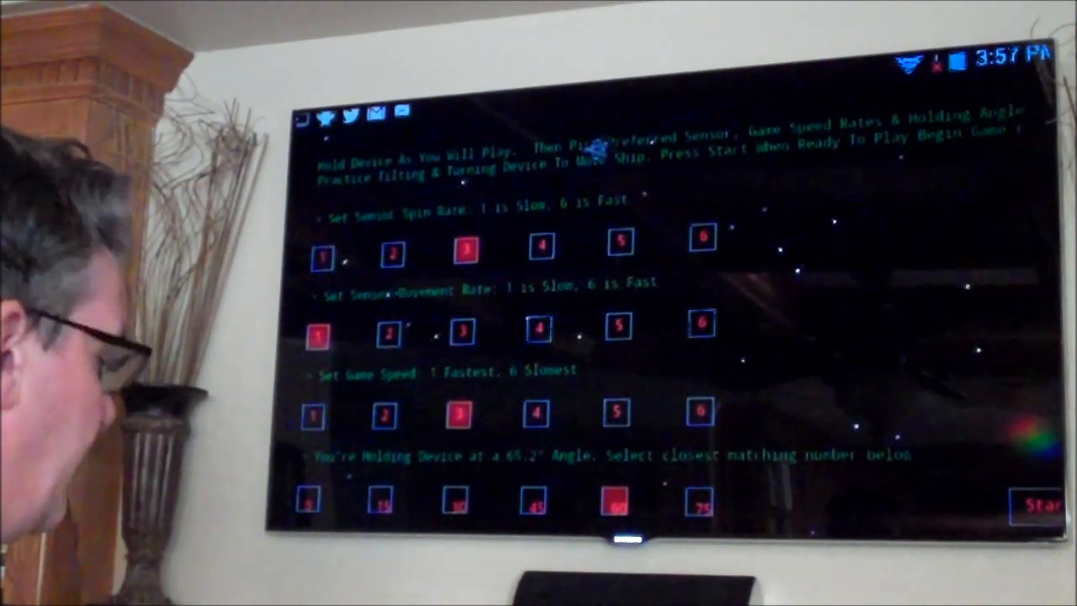
{"action": "left_click", "coordinate": [1040, 505]}
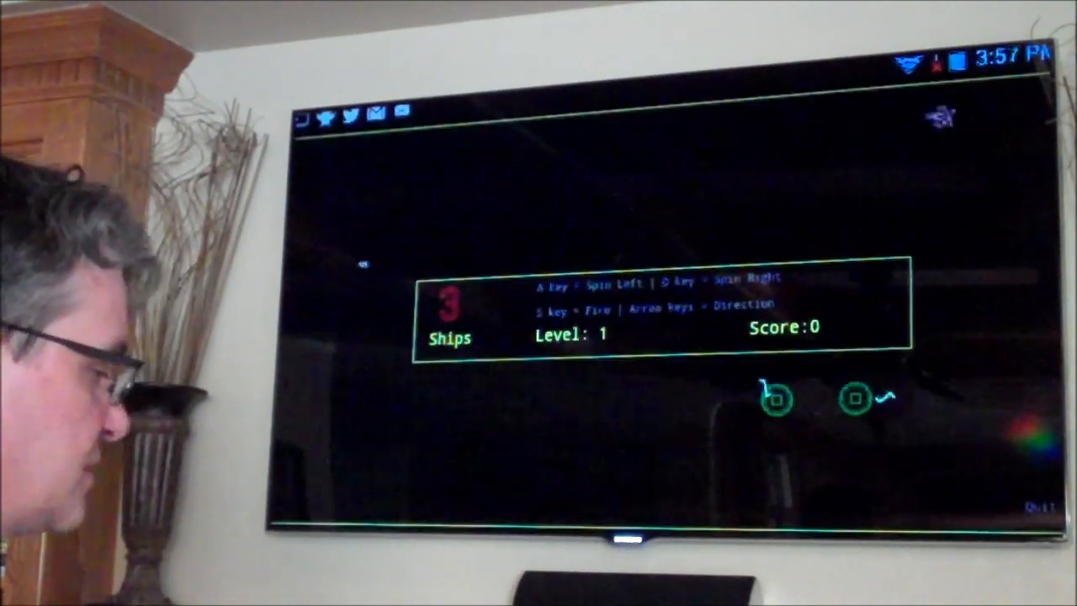